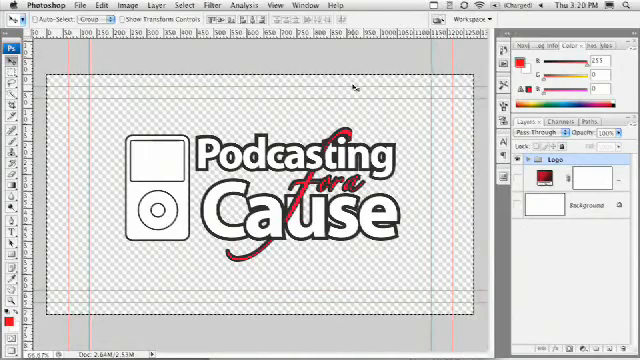
Copy the Logo group to a merged layer, select its outline and fill it with Black
{"action": "left_click", "coordinate": [106, 5]}
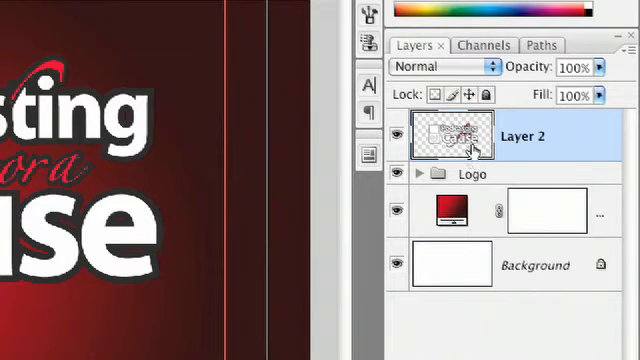
{"action": "mouse_move", "coordinate": [458, 128]}
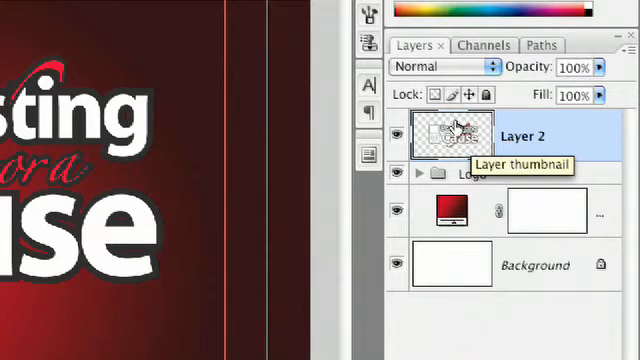
{"action": "left_click", "coordinate": [433, 93]}
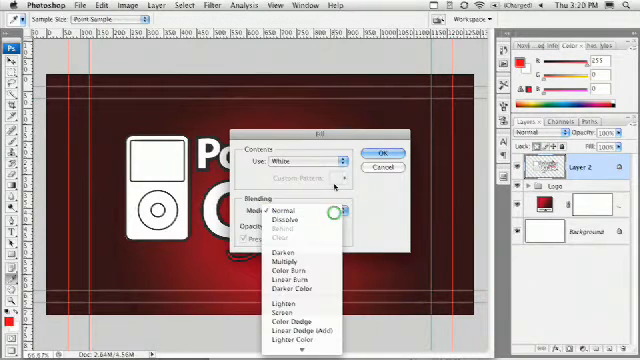
{"action": "left_click", "coordinate": [313, 160]}
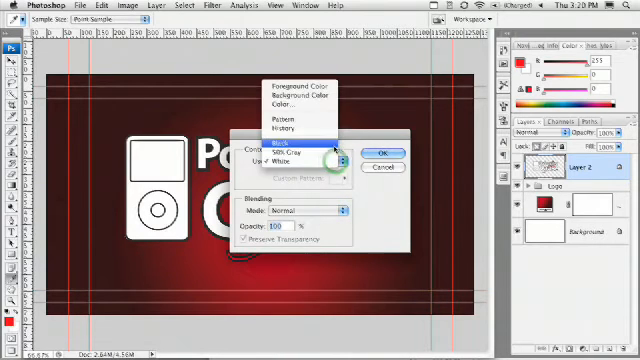
{"action": "left_click", "coordinate": [380, 152]}
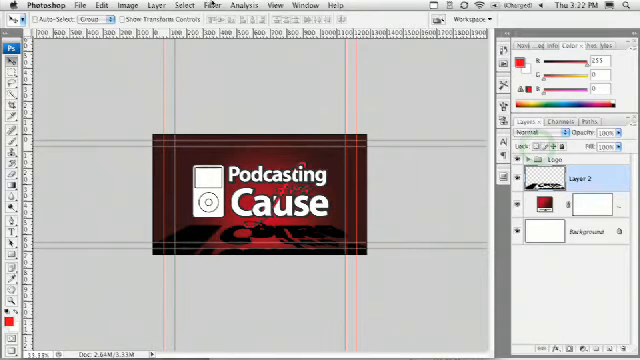
Apply a Gaussian Blur to the shadow layer so its edges fade softly
{"action": "left_click", "coordinate": [207, 5]}
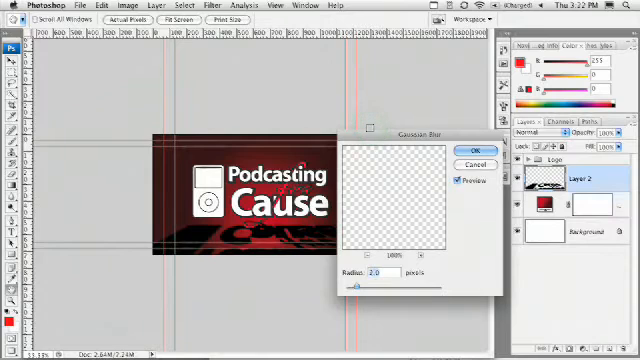
{"action": "left_click", "coordinate": [451, 143]}
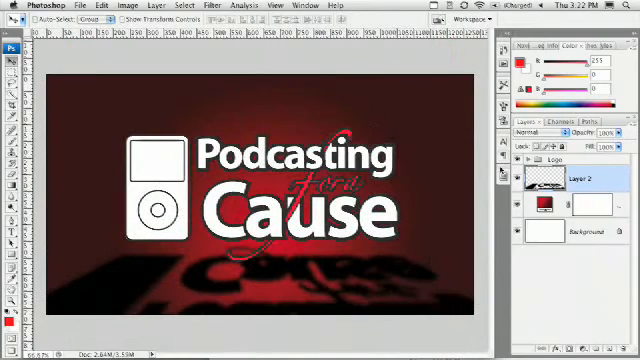
{"action": "left_click", "coordinate": [548, 130]}
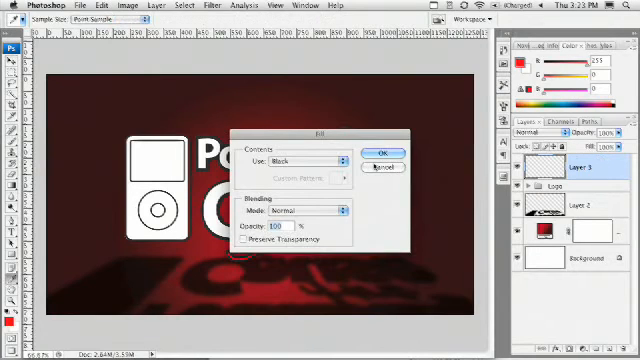
Fill the new top layer with 50% Gray across the whole image
{"action": "left_click", "coordinate": [320, 160]}
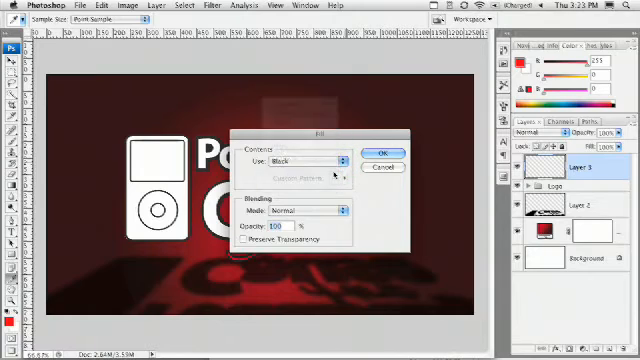
{"action": "left_click", "coordinate": [382, 152]}
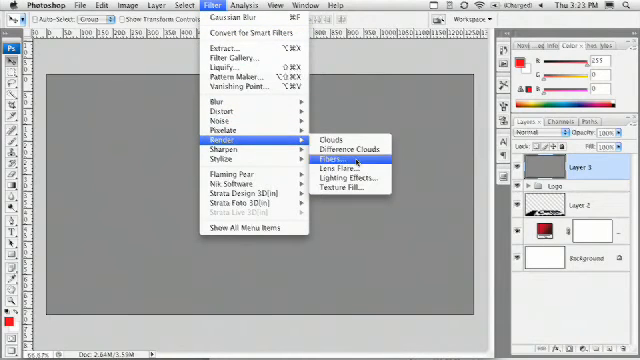
{"action": "mouse_move", "coordinate": [346, 188]}
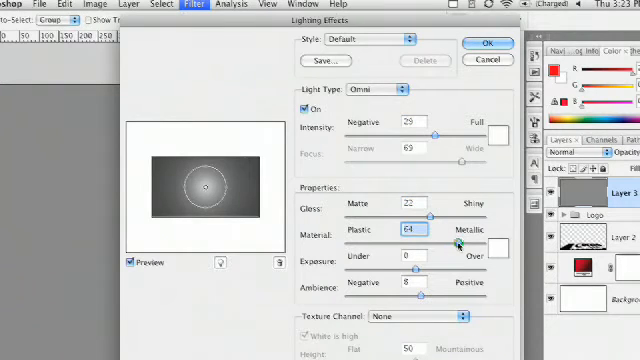
In Lighting Effects, lower the Material and Exposure sliders and apply the Omni light glow
{"action": "left_click_drag", "start_coordinate": [455, 245], "coordinate": [405, 245]}
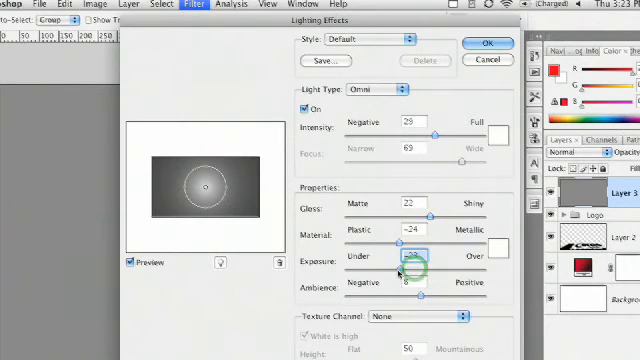
{"action": "left_click_drag", "start_coordinate": [415, 268], "coordinate": [405, 268]}
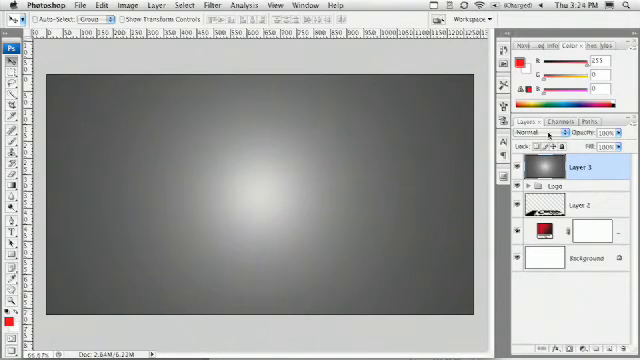
Change Layer 3's blend mode from Normal to Screen
{"action": "left_click", "coordinate": [540, 131]}
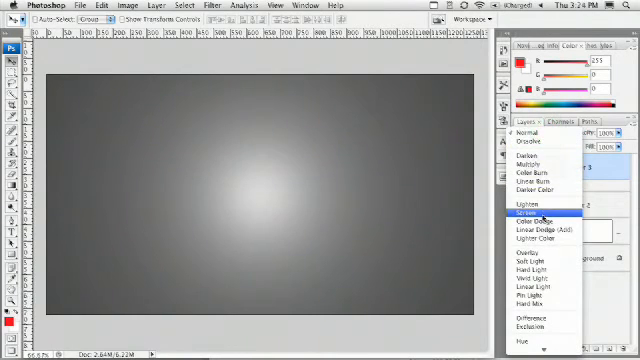